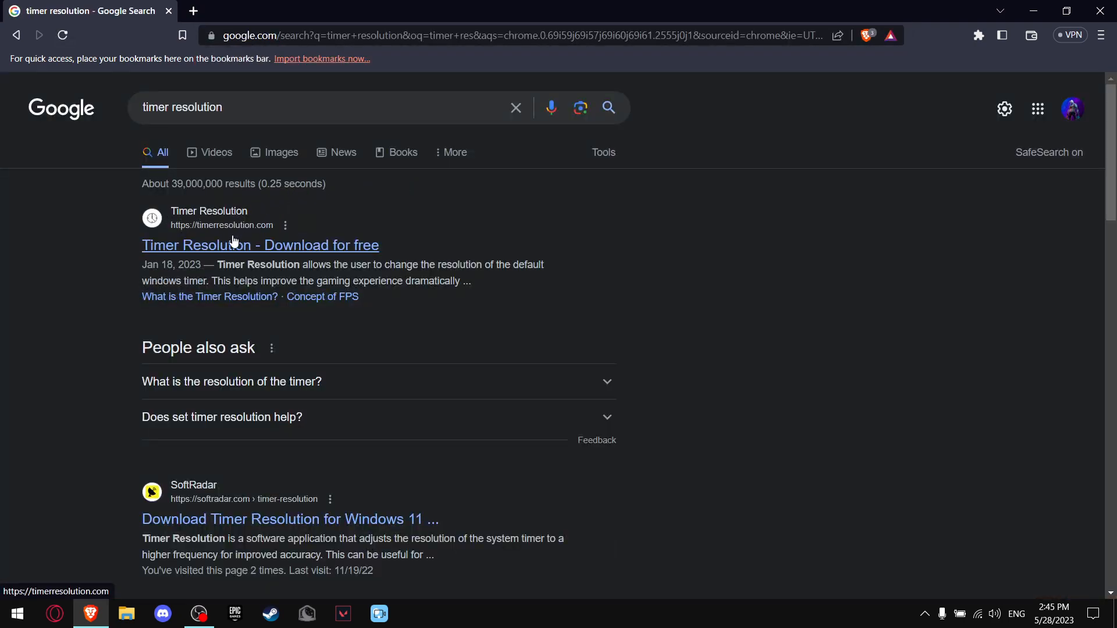
# - Download the Timer Resolution zip from timerresolution.com's Download section
pyautogui.click(260, 245)
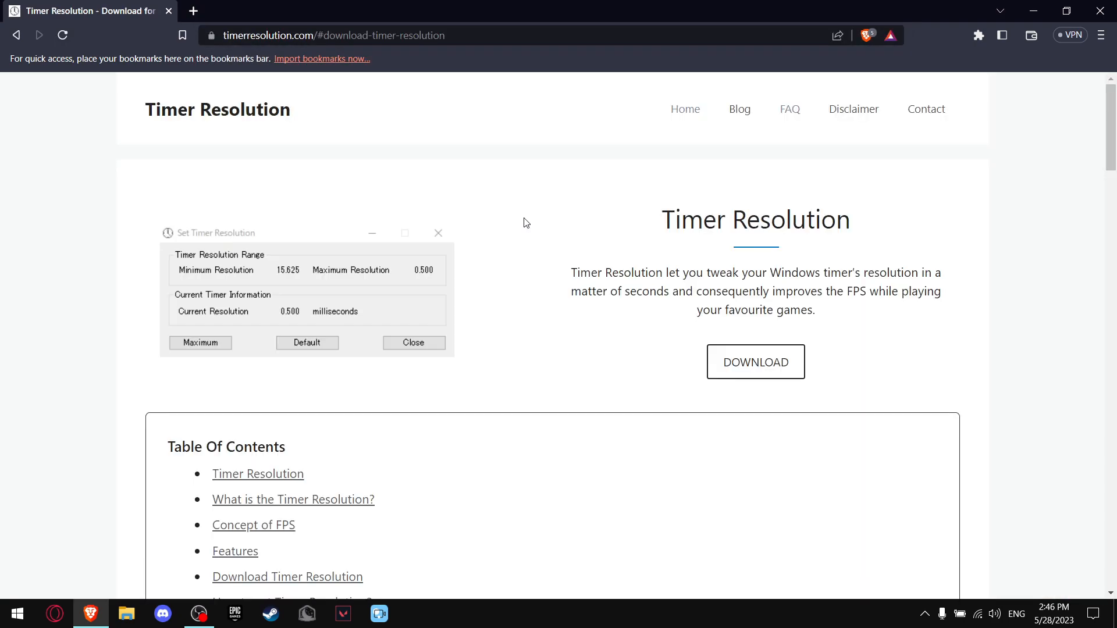
pyautogui.scroll(-3)
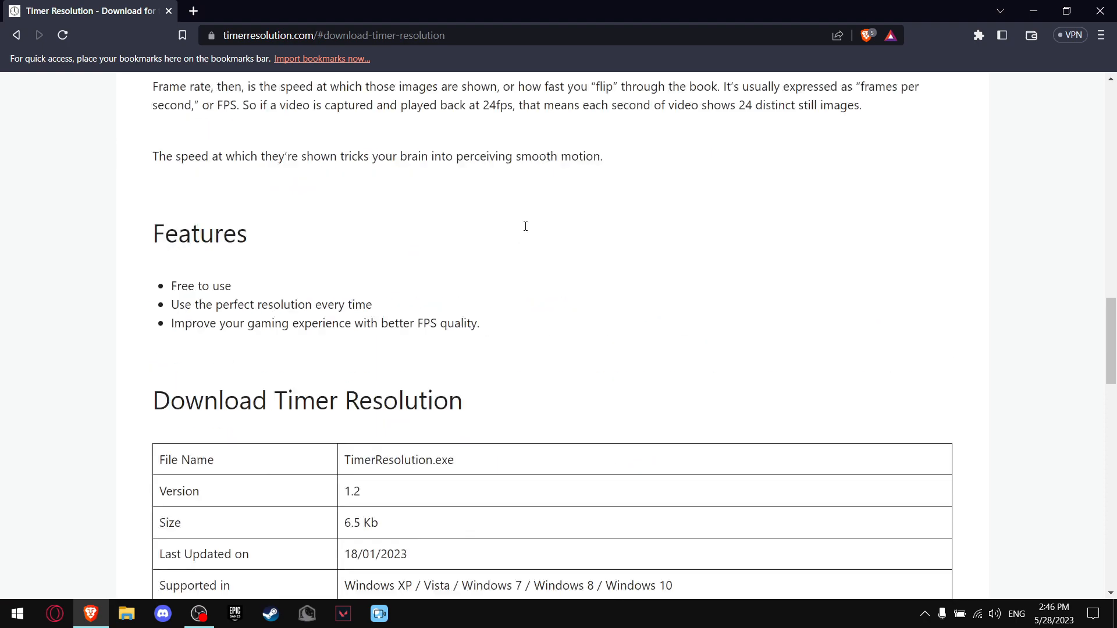
pyautogui.scroll(-3)
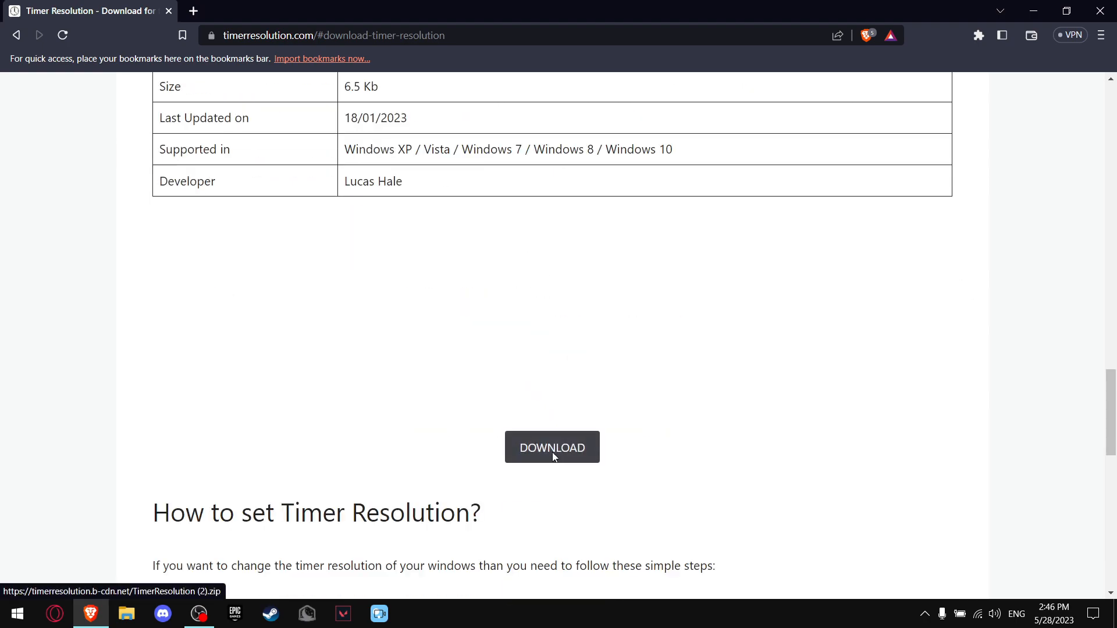
pyautogui.click(552, 447)
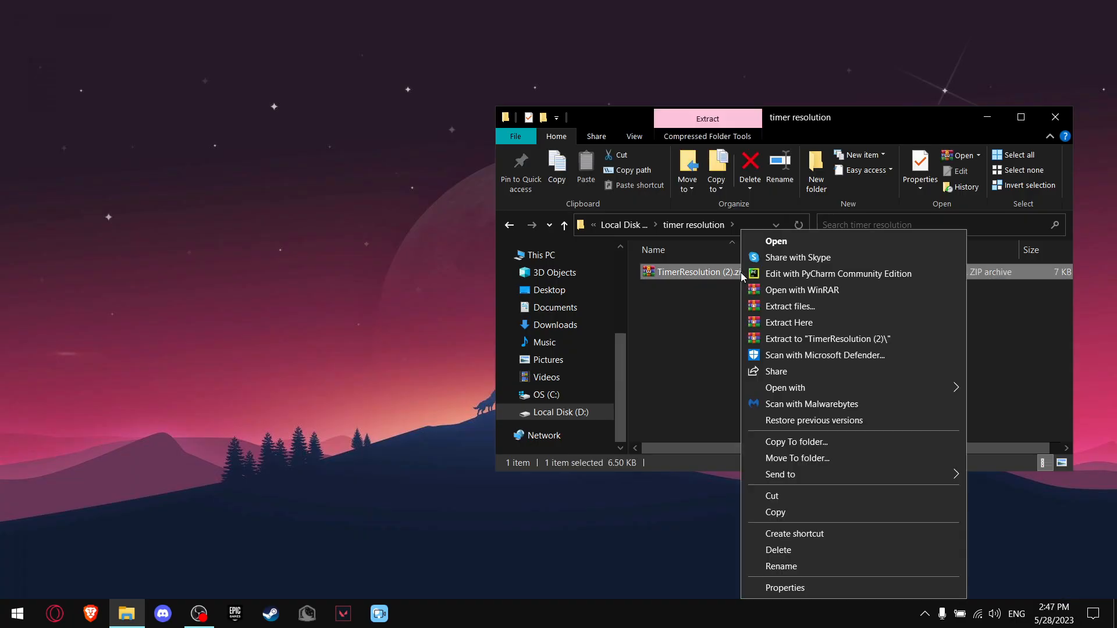
pyautogui.moveTo(787, 322)
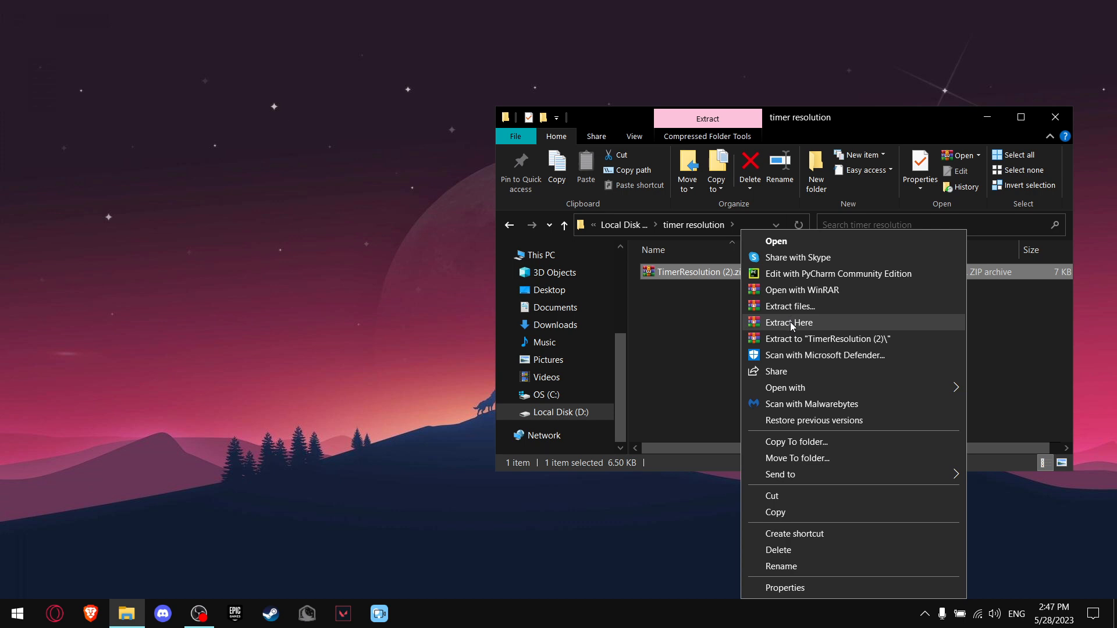
# - Extract TimerResolution (2).zip here to get TimerResolution.exe
pyautogui.click(788, 323)
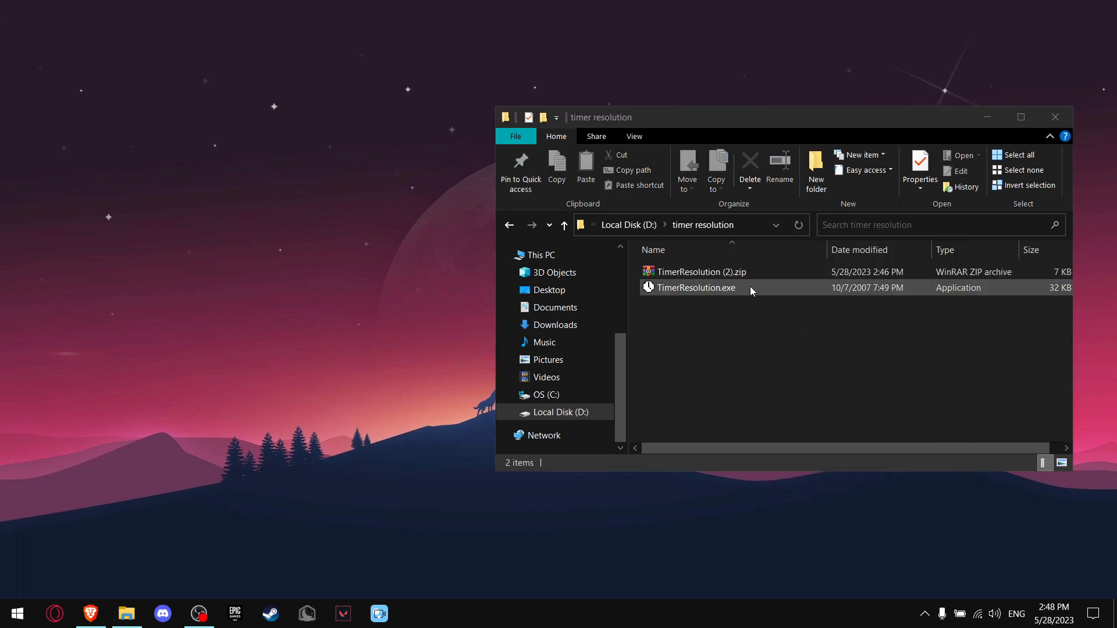
# - In TimerResolution.exe's Compatibility properties, enable Run as administrator
pyautogui.rightClick(697, 287)
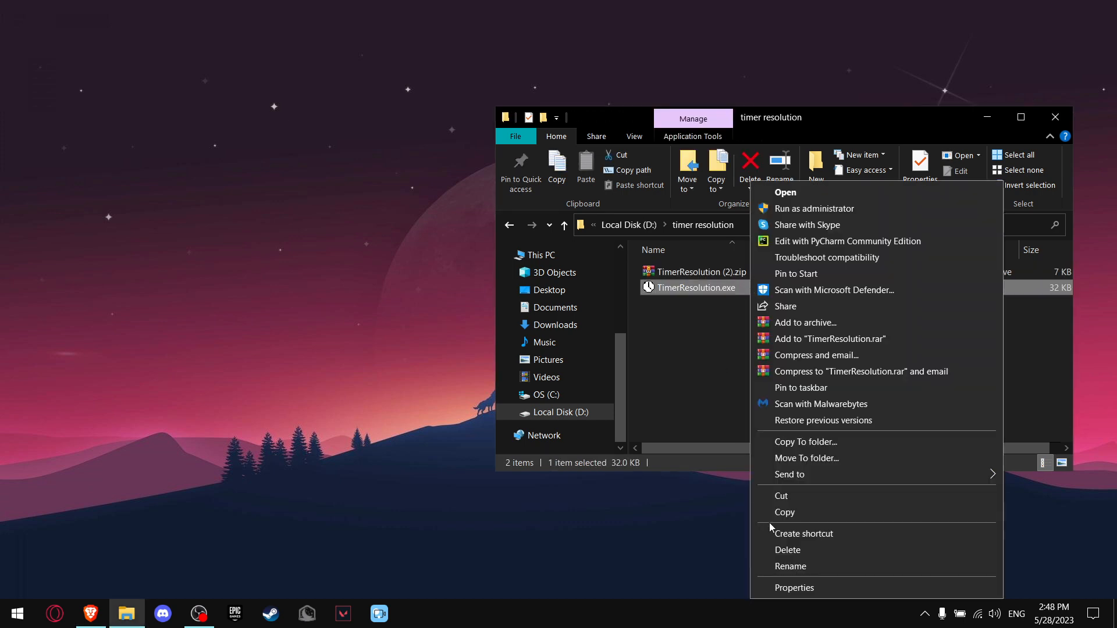
pyautogui.click(794, 588)
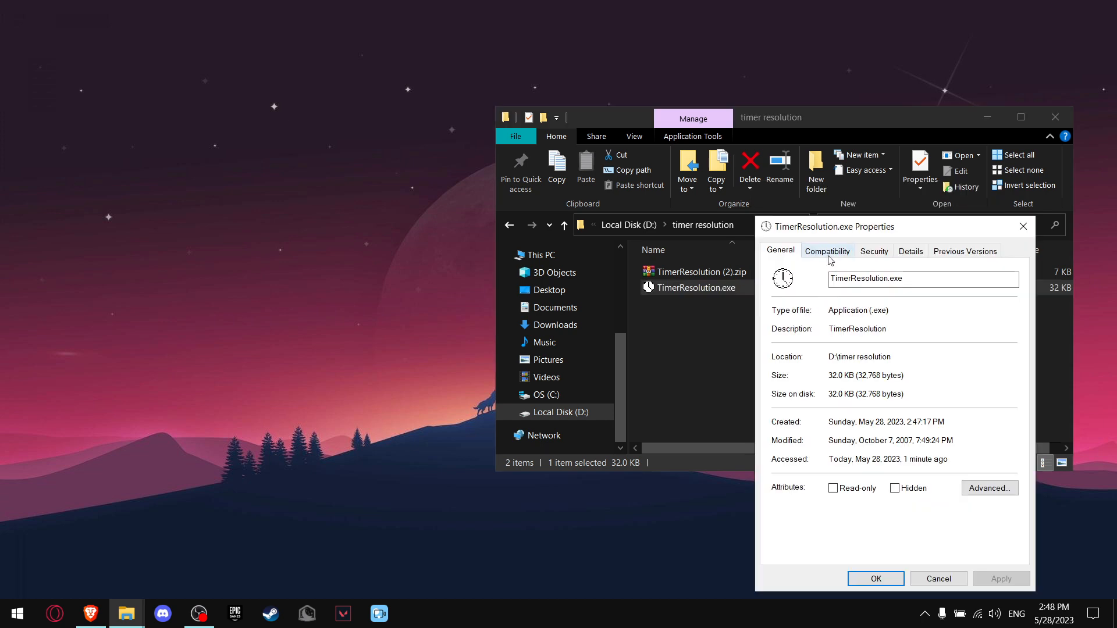
pyautogui.click(828, 251)
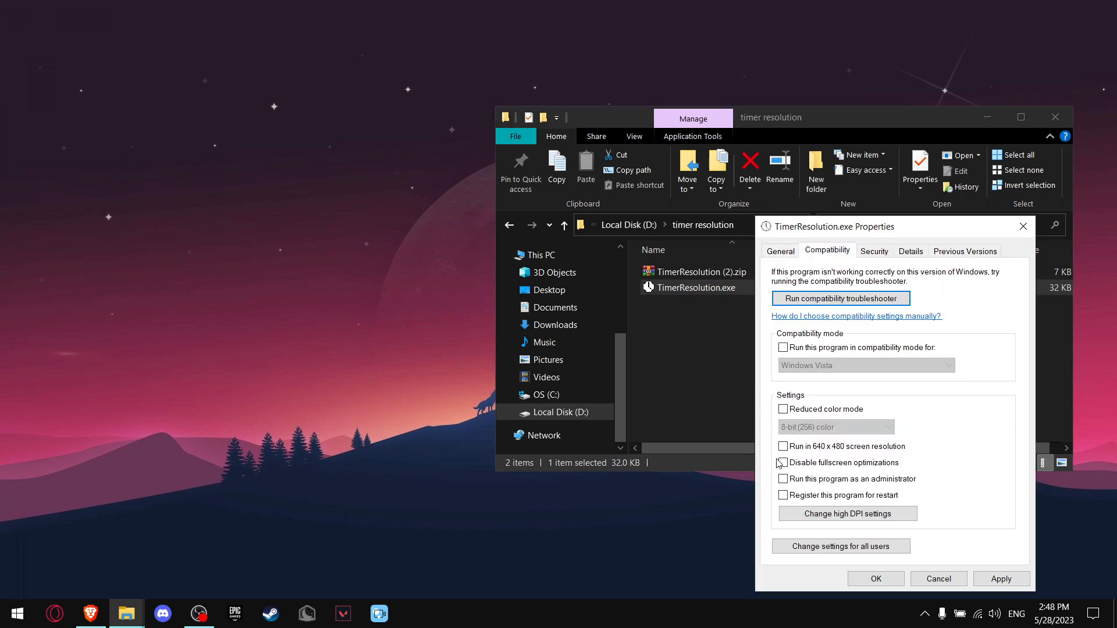
pyautogui.click(783, 479)
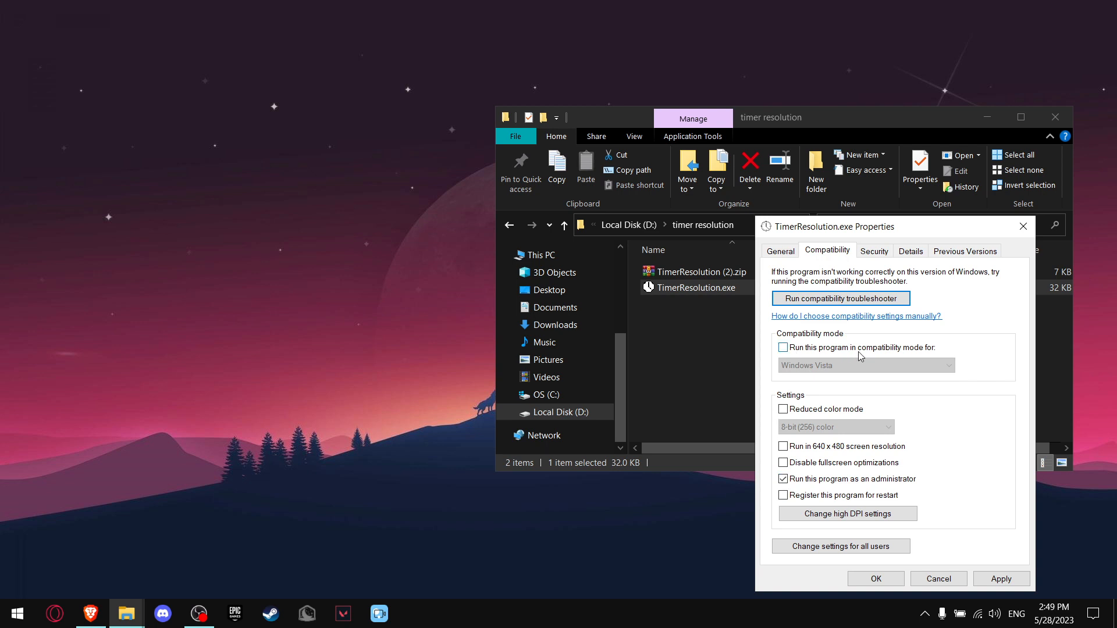
# - Turn on Windows Vista compatibility mode and save the settings
pyautogui.click(783, 348)
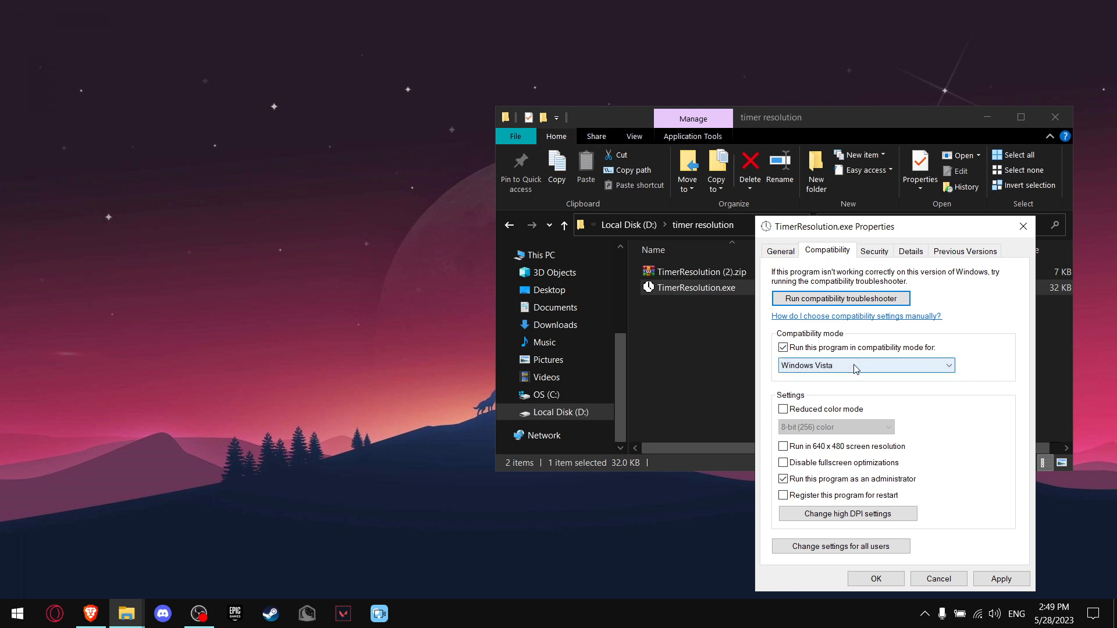
pyautogui.click(949, 366)
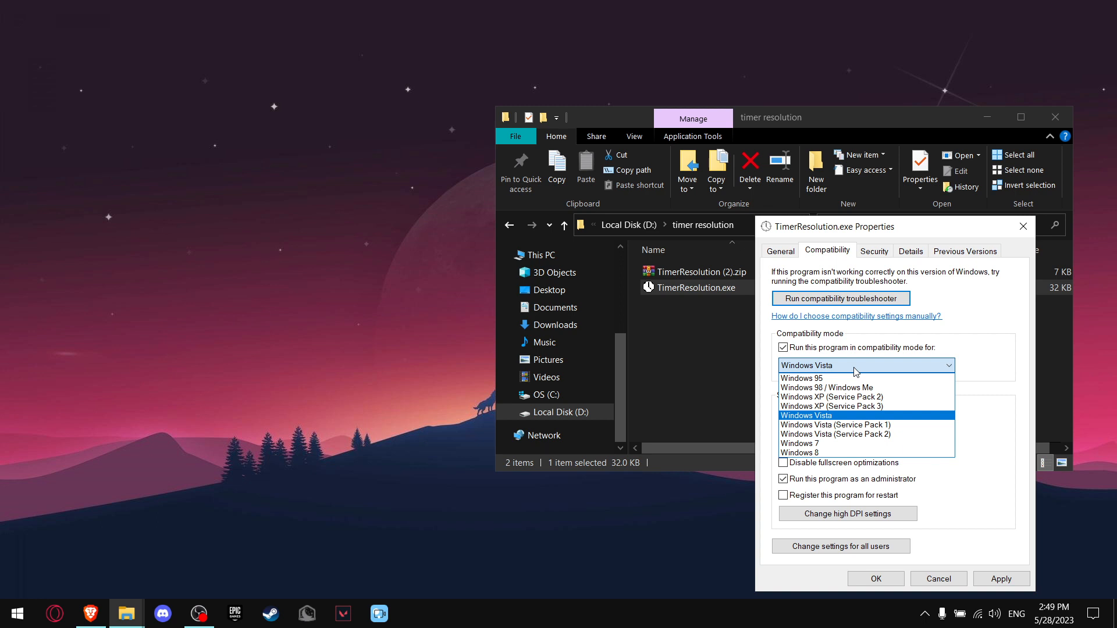
pyautogui.click(805, 415)
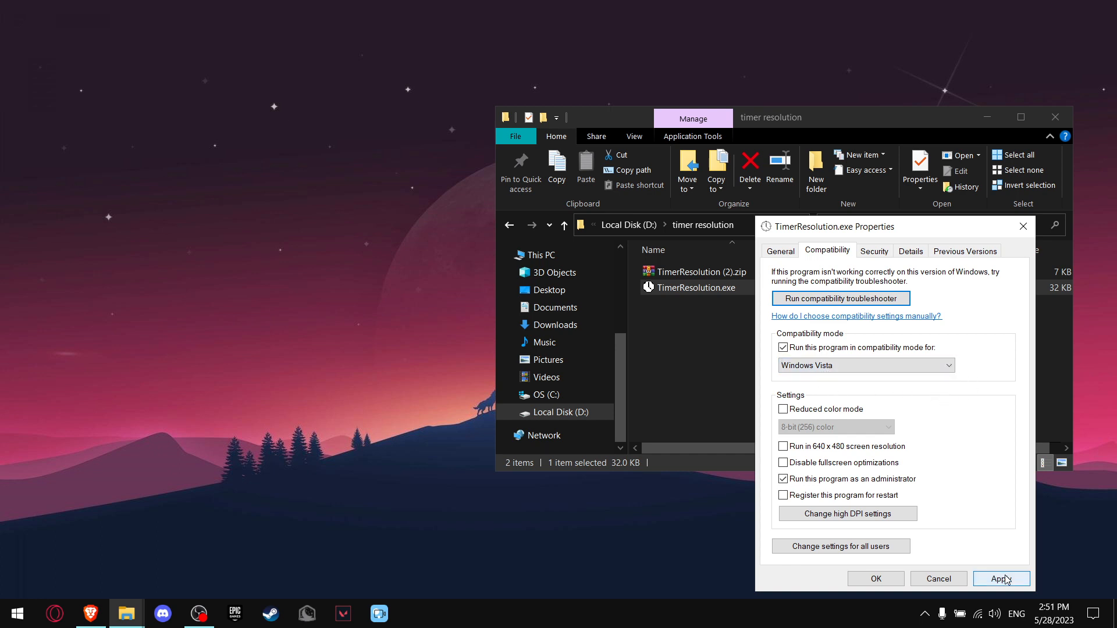
pyautogui.click(875, 578)
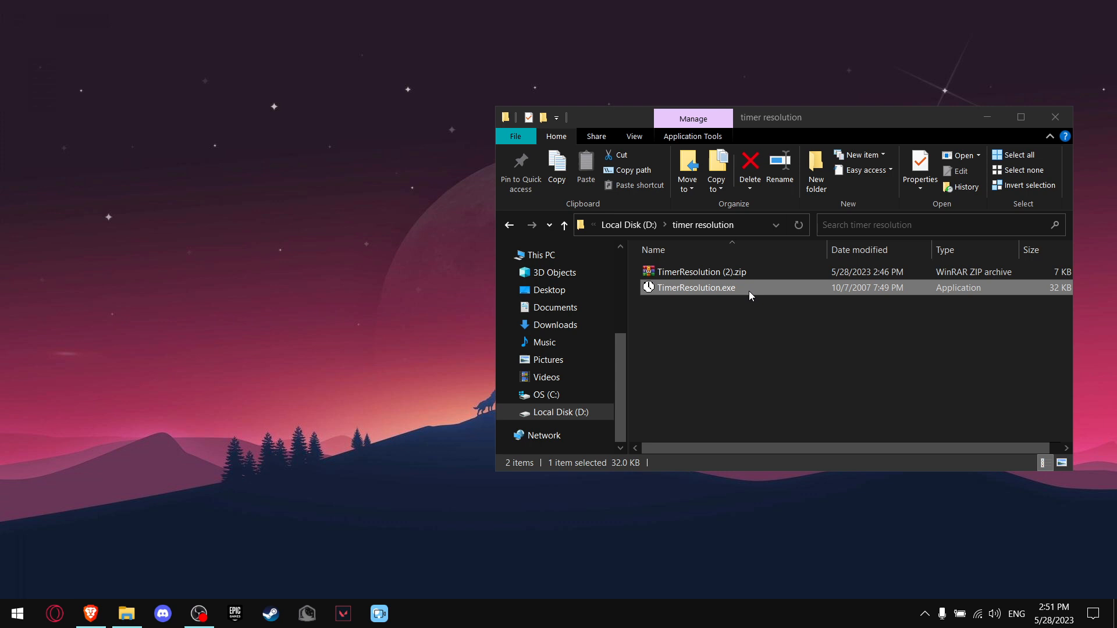
# - Launch TimerResolution.exe and raise the timer resolution to the 0.500 ms maximum
pyautogui.doubleClick(696, 287)
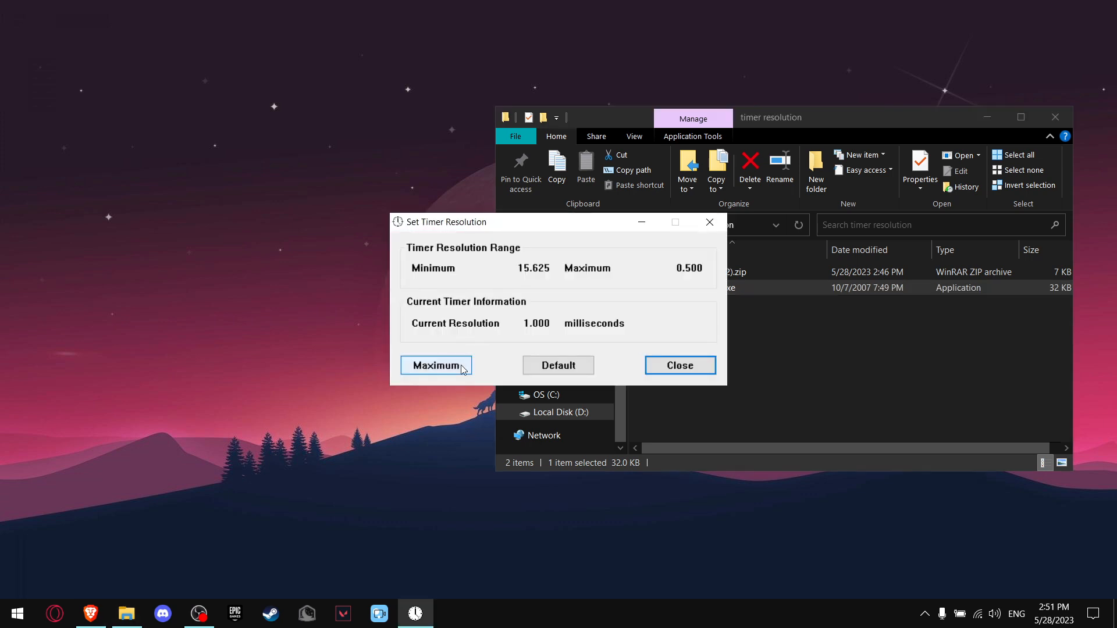
pyautogui.click(435, 365)
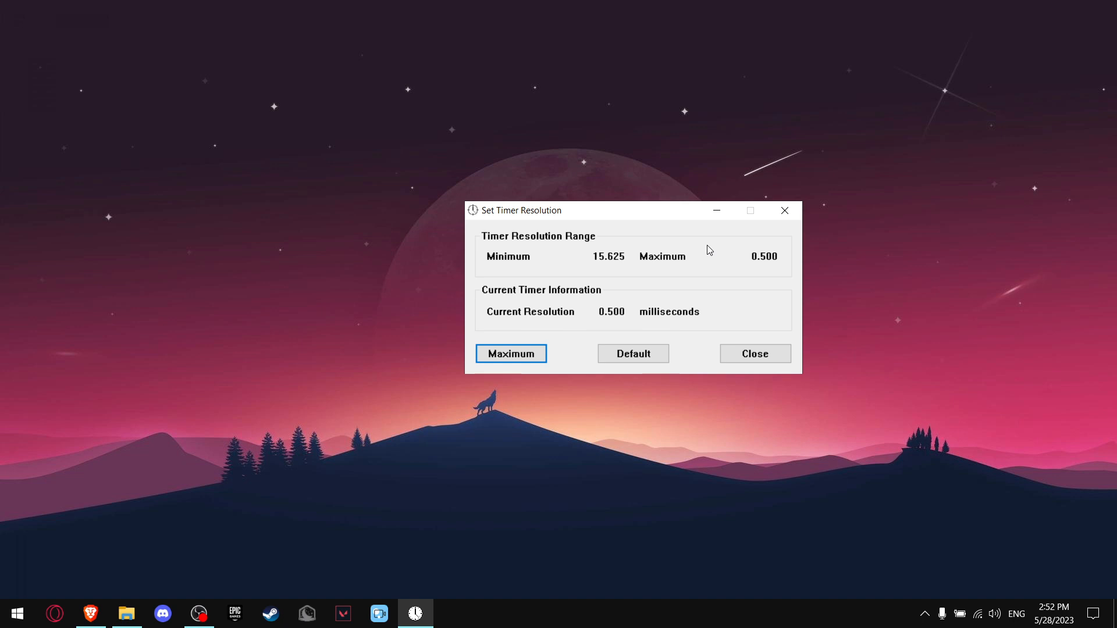
pyautogui.moveTo(701, 215)
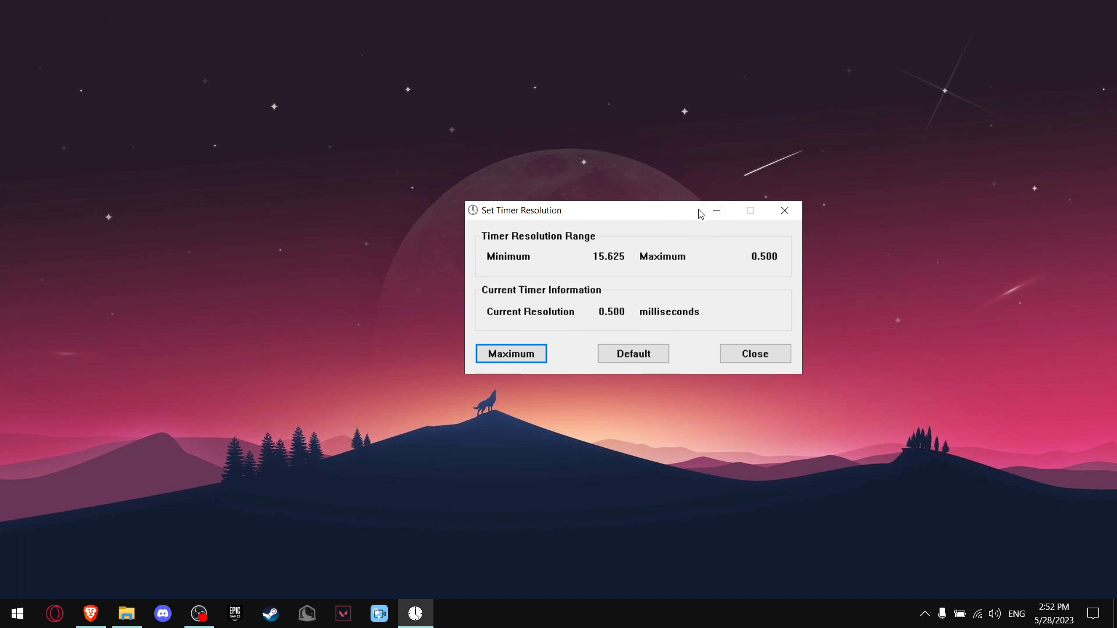